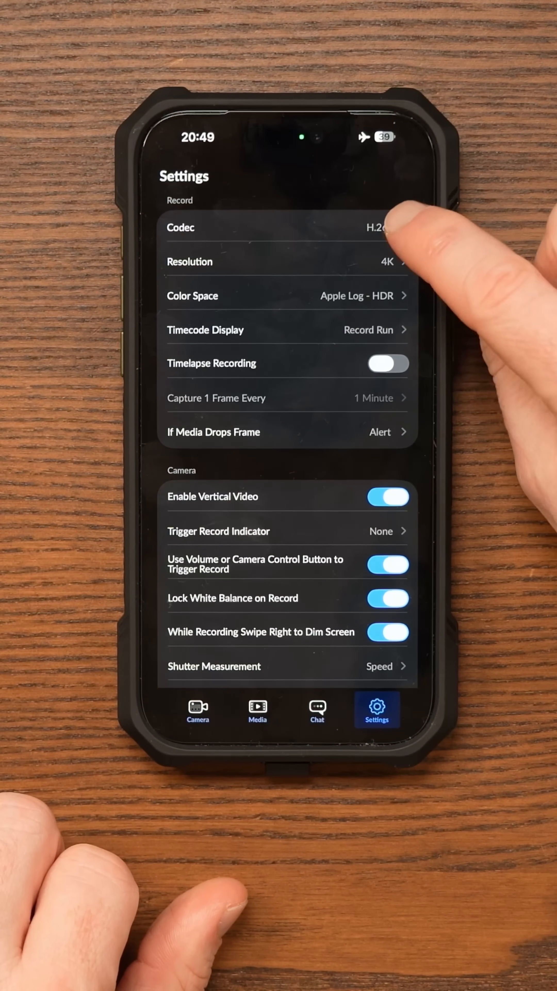
Set Save Clips To to Files on the external Z-Drive in Media settings.
left_click(269, 229)
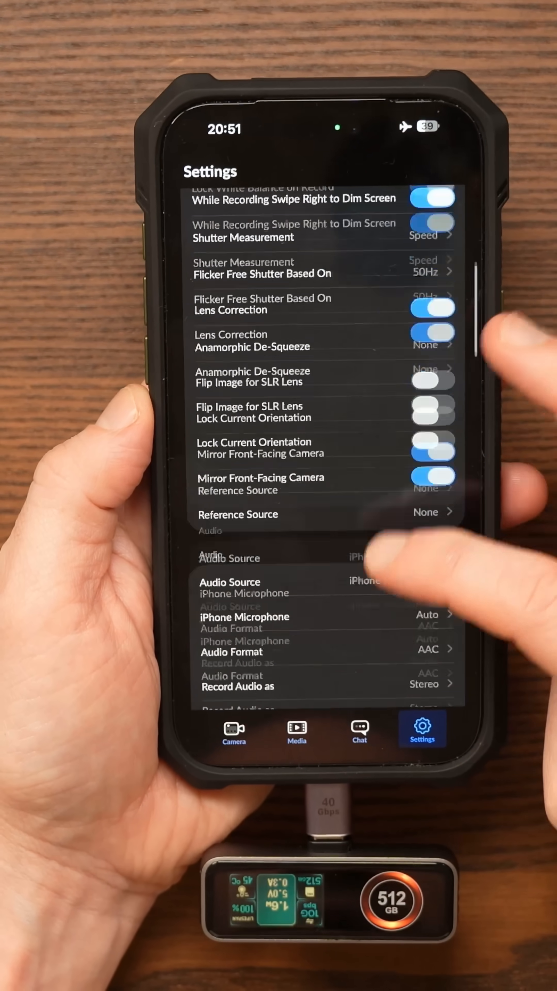
scroll("down", 3)
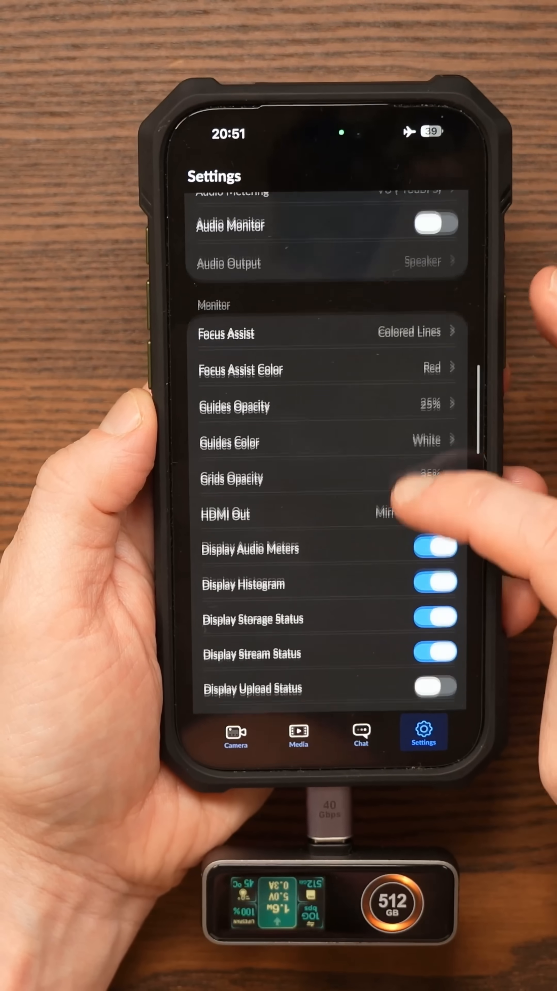
scroll("down", 3)
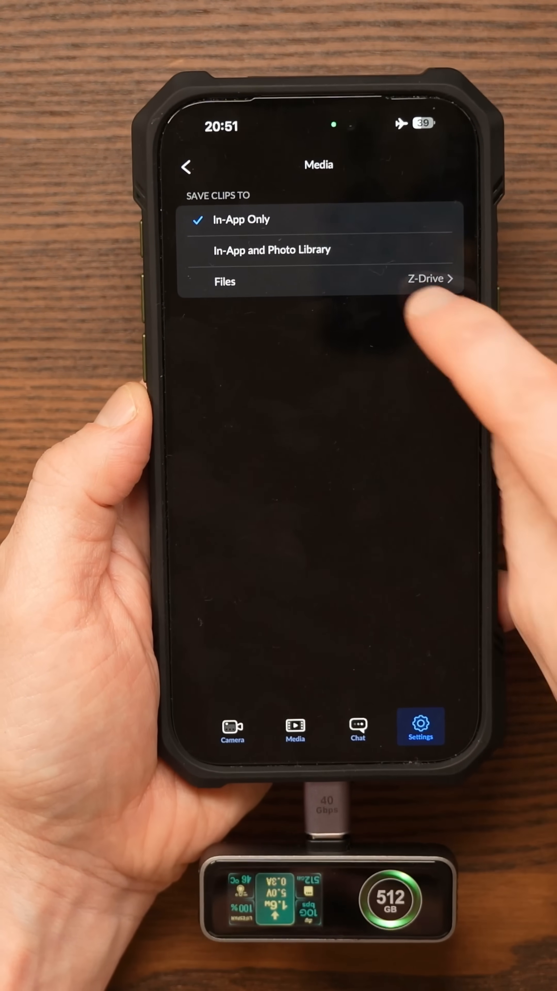
left_click(419, 278)
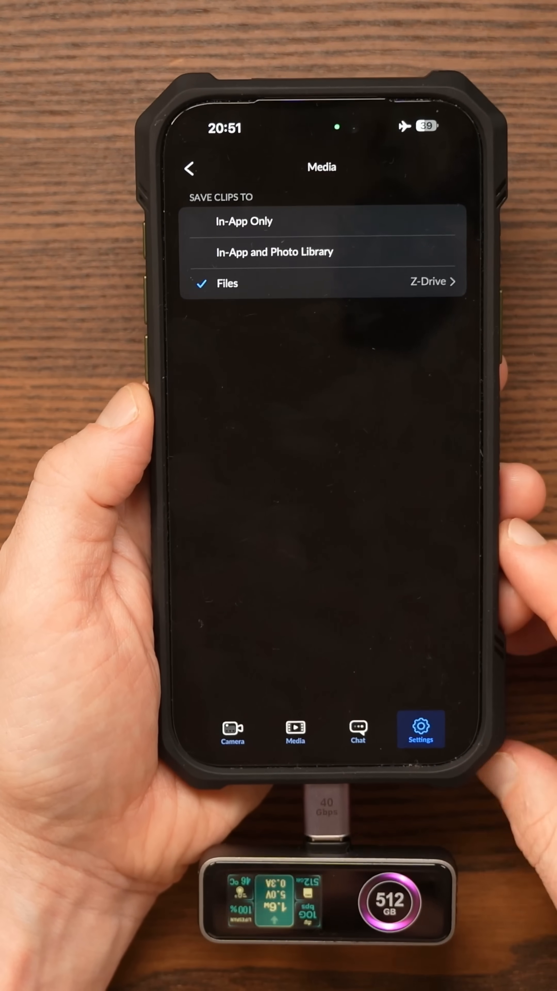
Return to the live camera view showing the 512GB drive.
left_click(190, 169)
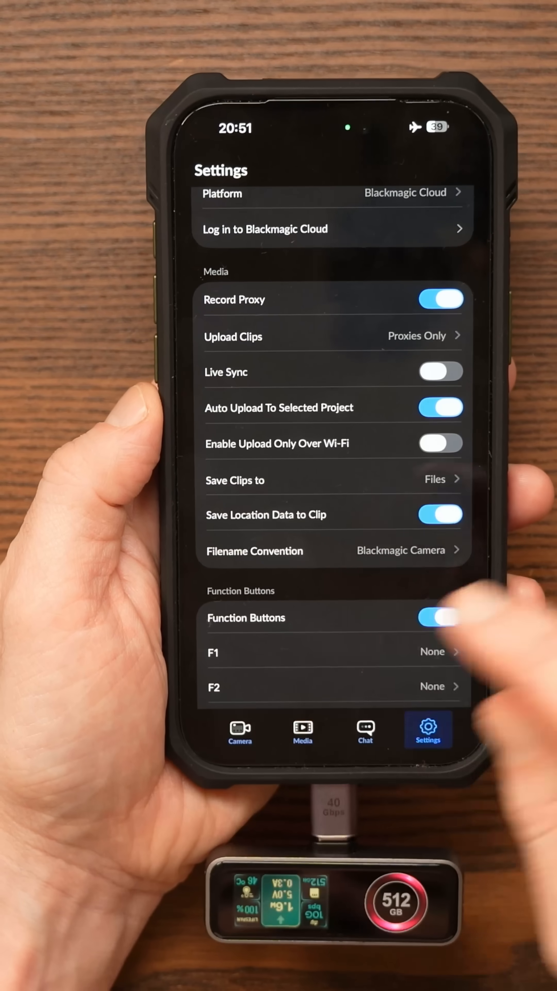
left_click(240, 732)
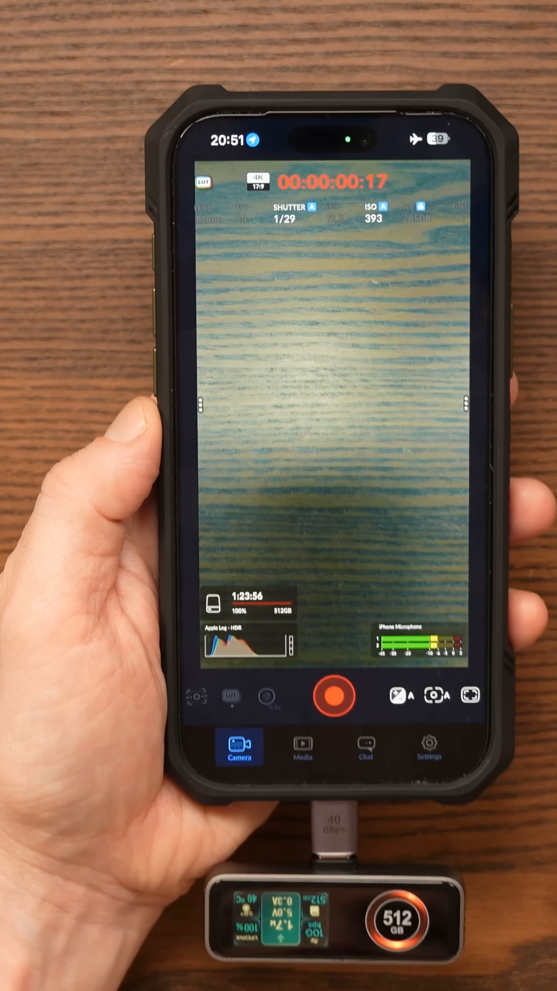